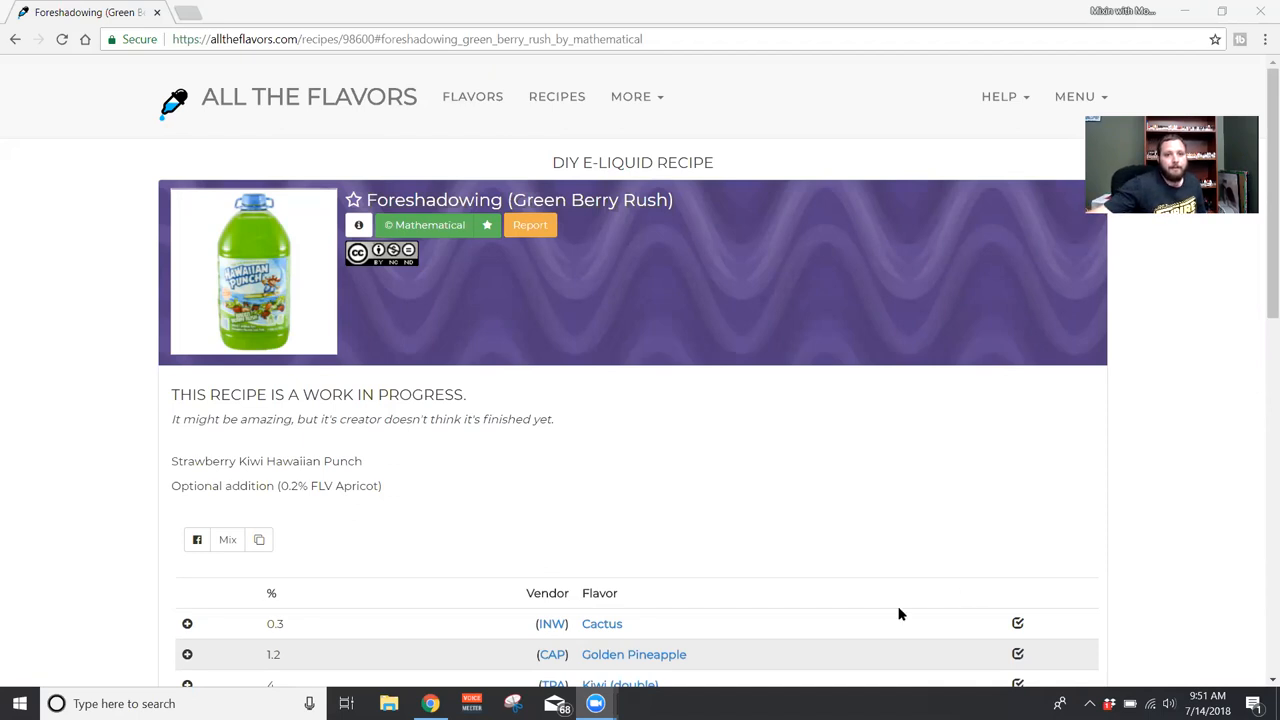
{"action": "mouse_move", "coordinate": [726, 410]}
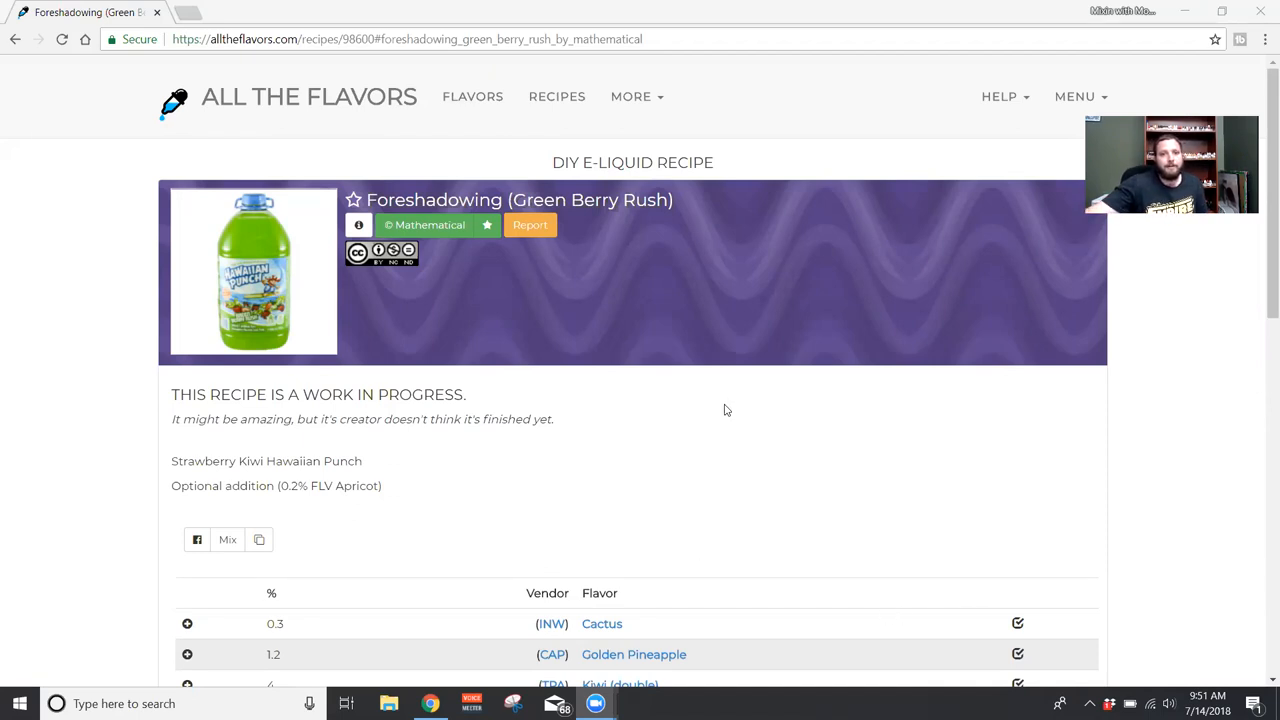
{"action": "mouse_move", "coordinate": [688, 418]}
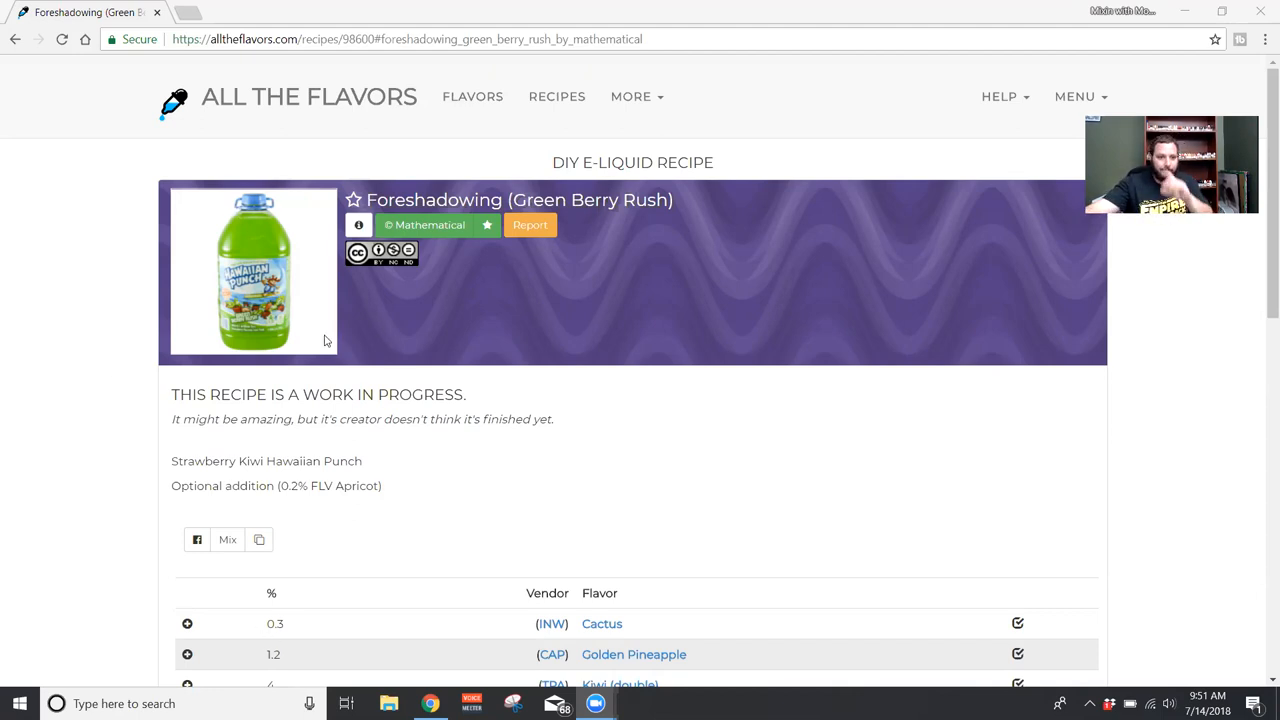
{"action": "scroll", "scroll_direction": "down", "scroll_amount": 3}
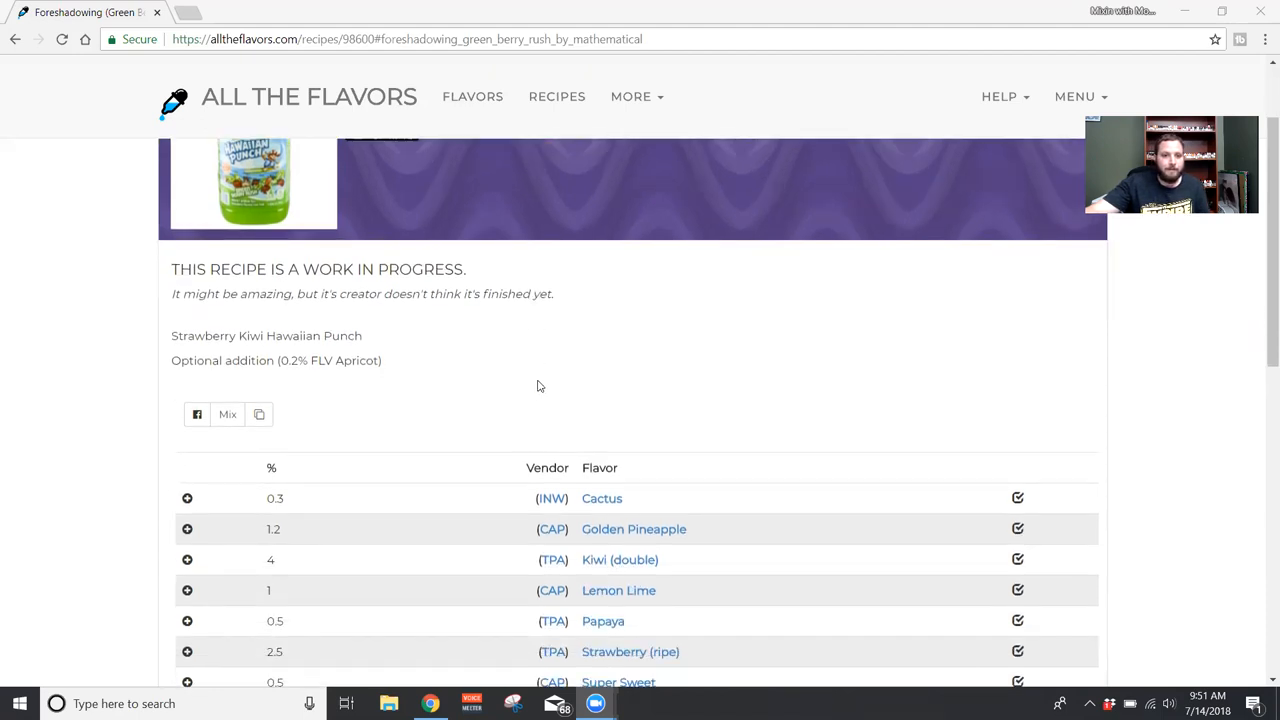
{"action": "scroll", "scroll_direction": "down", "scroll_amount": 3}
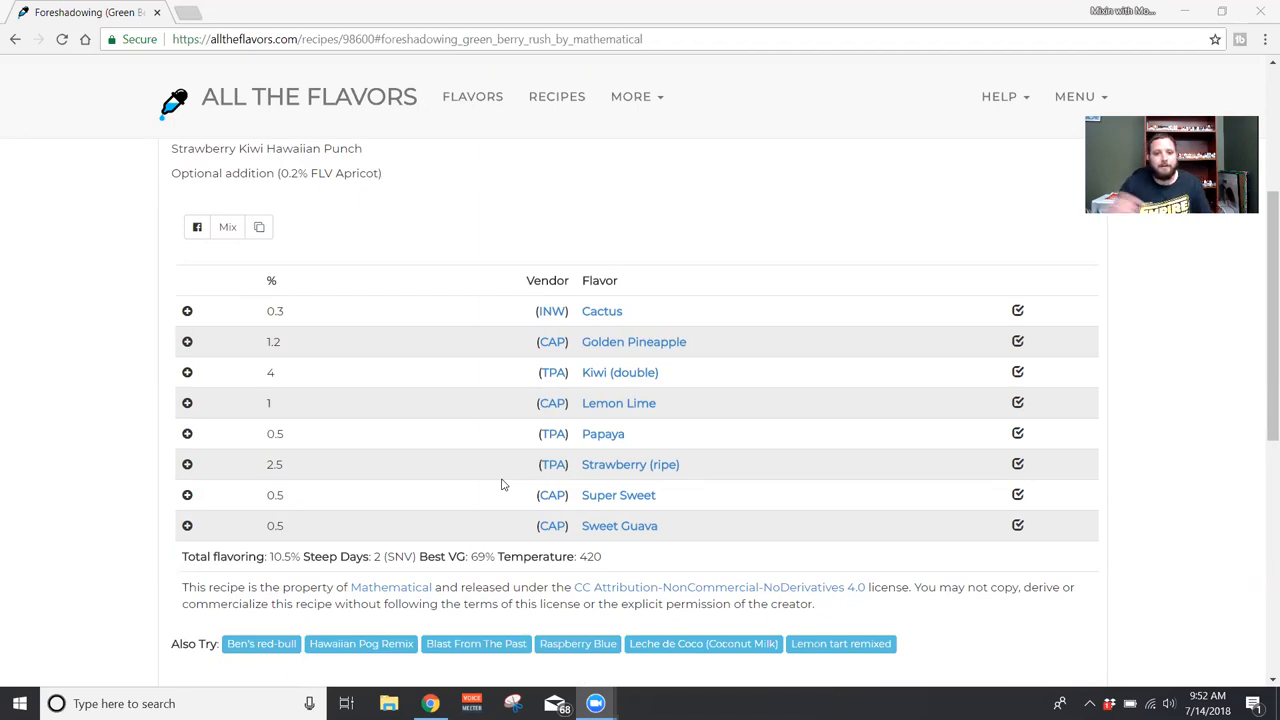
{"action": "mouse_move", "coordinate": [680, 458]}
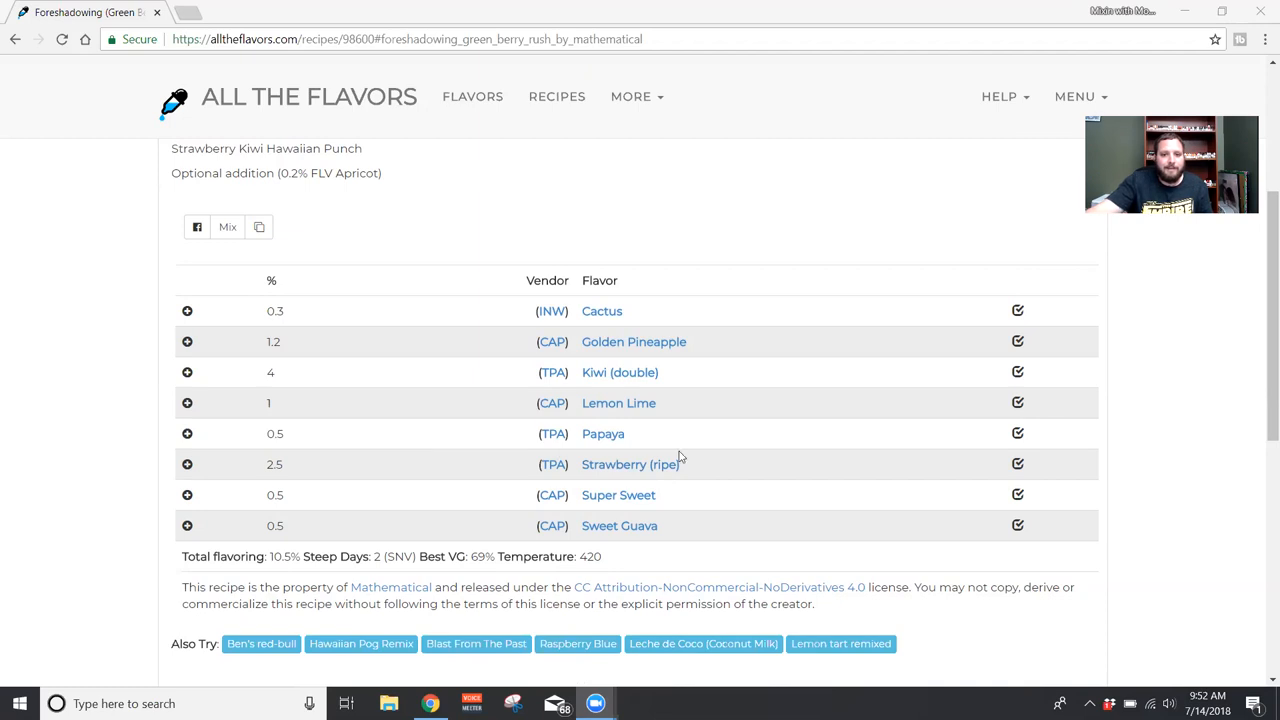